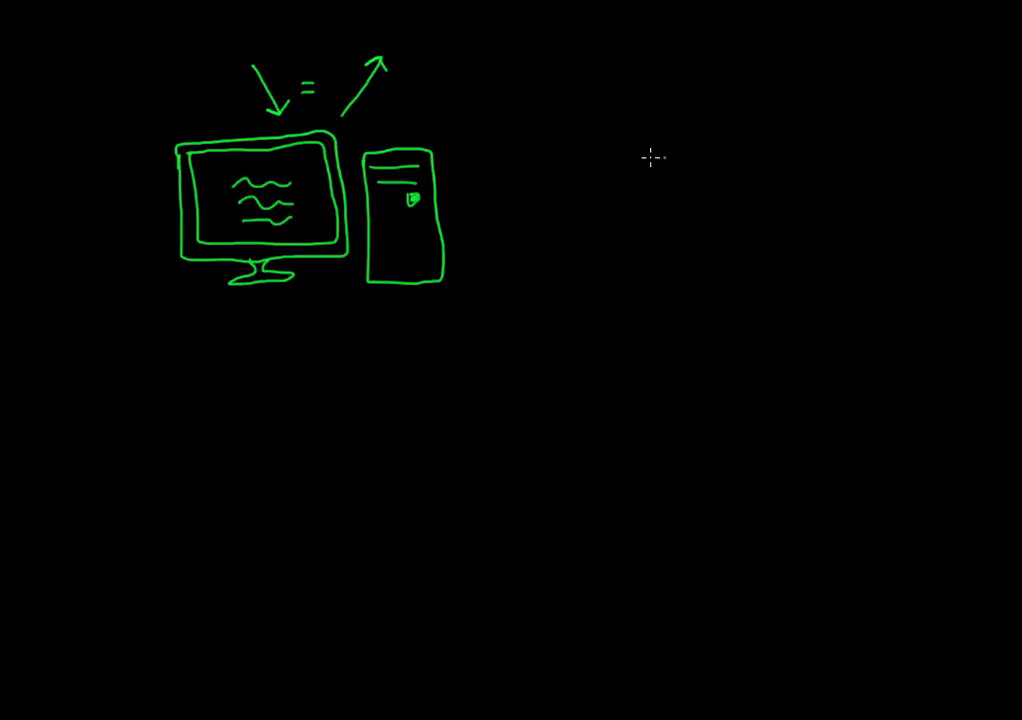
# Step: Draw a blue face with hair and arrows going into and out of the head, right of the computer
pyautogui.moveTo(690, 150); pyautogui.dragTo(690, 270)
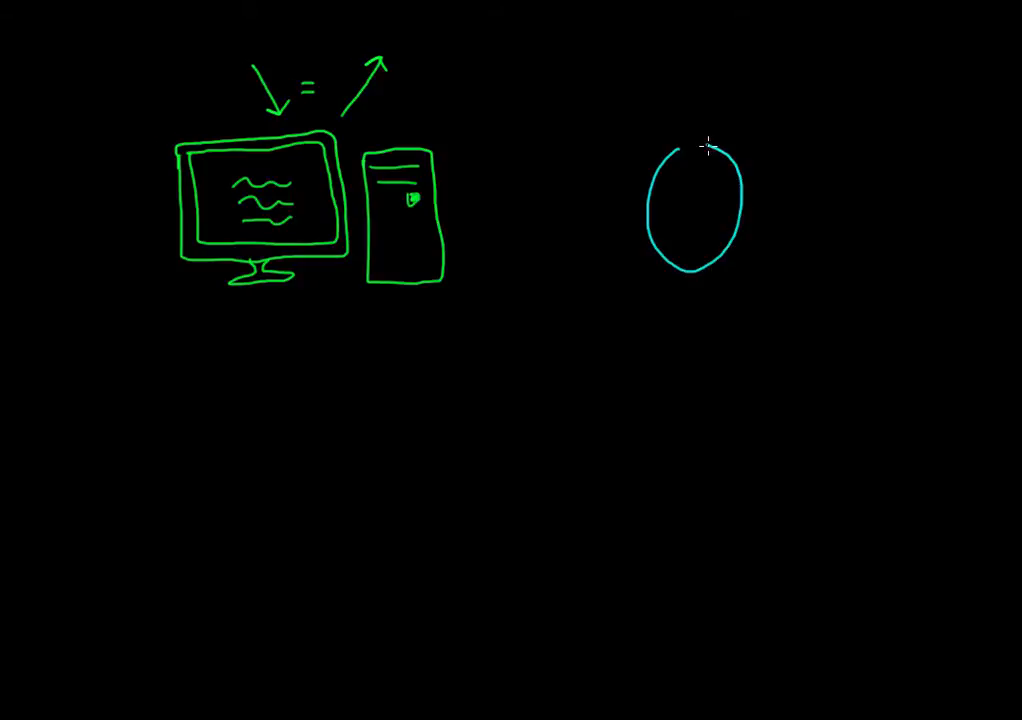
pyautogui.moveTo(684, 200); pyautogui.dragTo(704, 236)
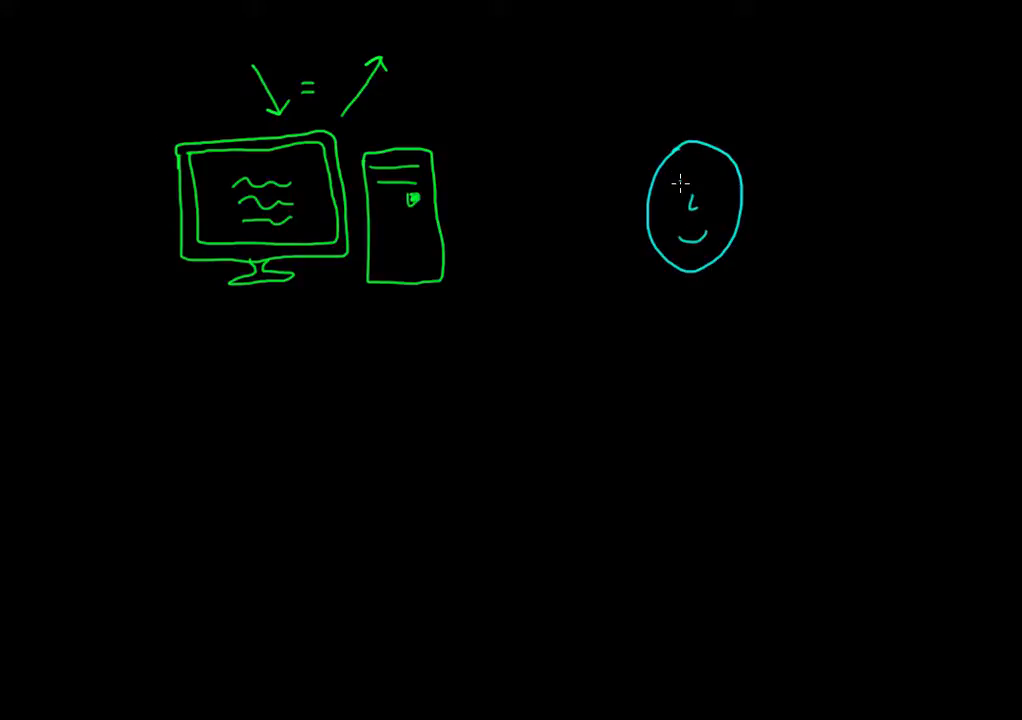
pyautogui.moveTo(678, 176); pyautogui.dragTo(710, 176)
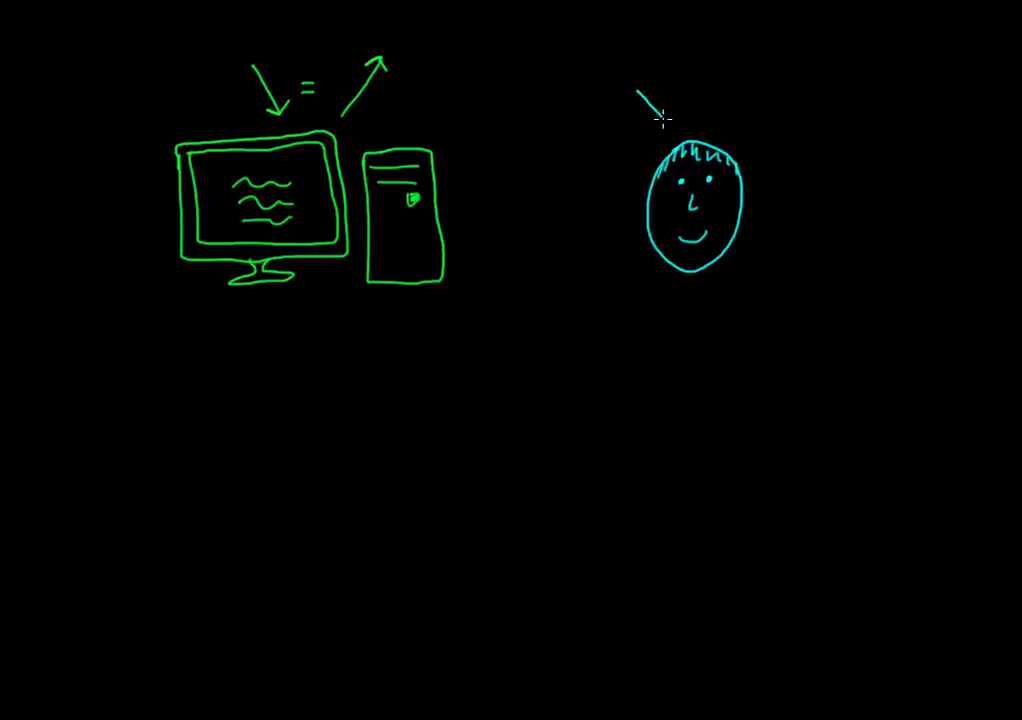
pyautogui.moveTo(650, 100); pyautogui.dragTo(676, 124)
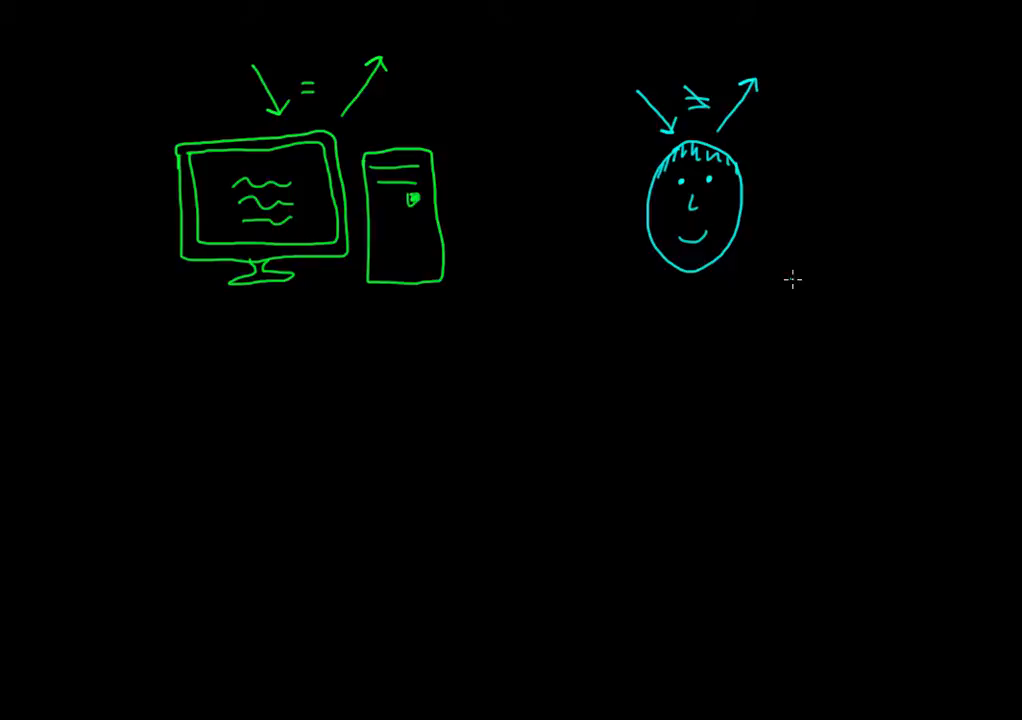
# Step: Write the caption 'Memory = Reconstructive' below the drawings
pyautogui.write('Mer')
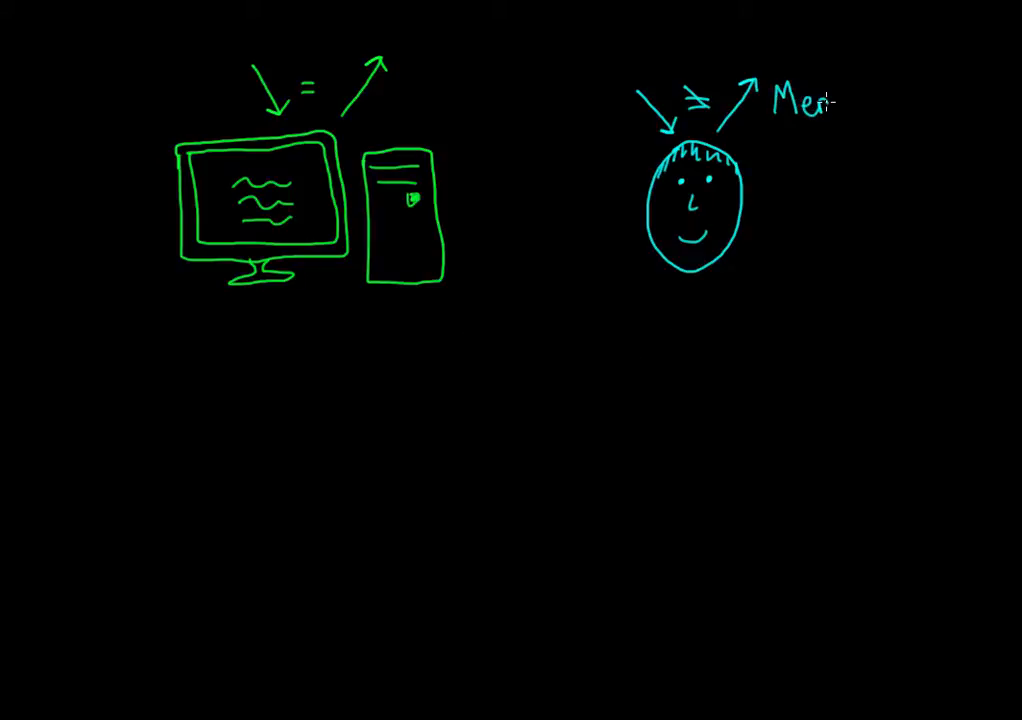
pyautogui.write('Memory = P')
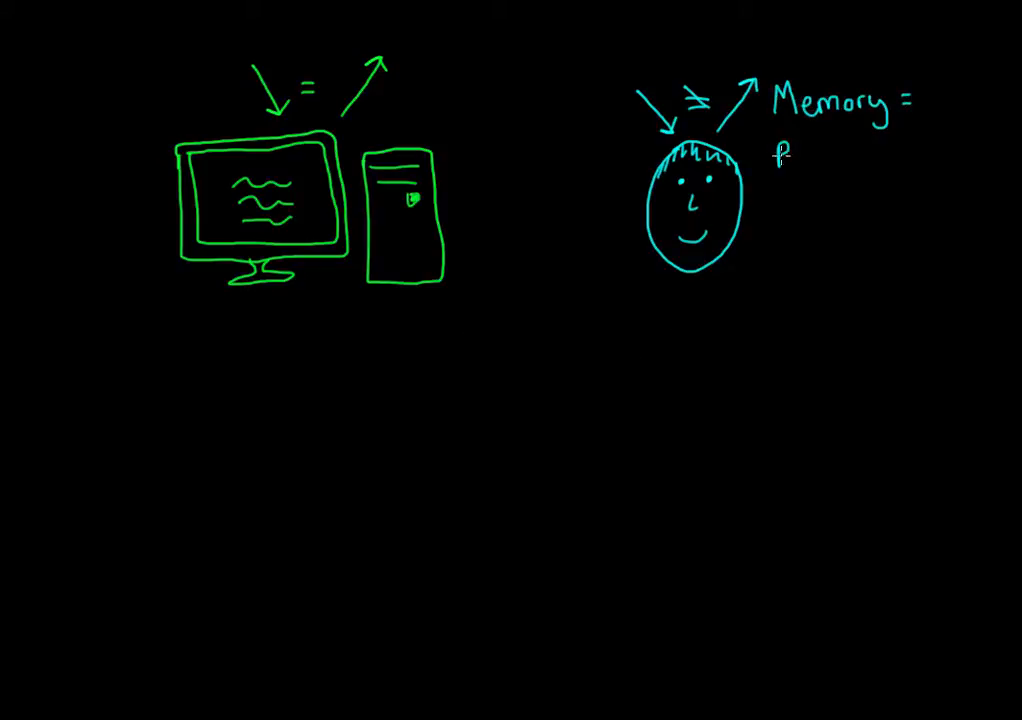
pyautogui.write('Reconstructive')
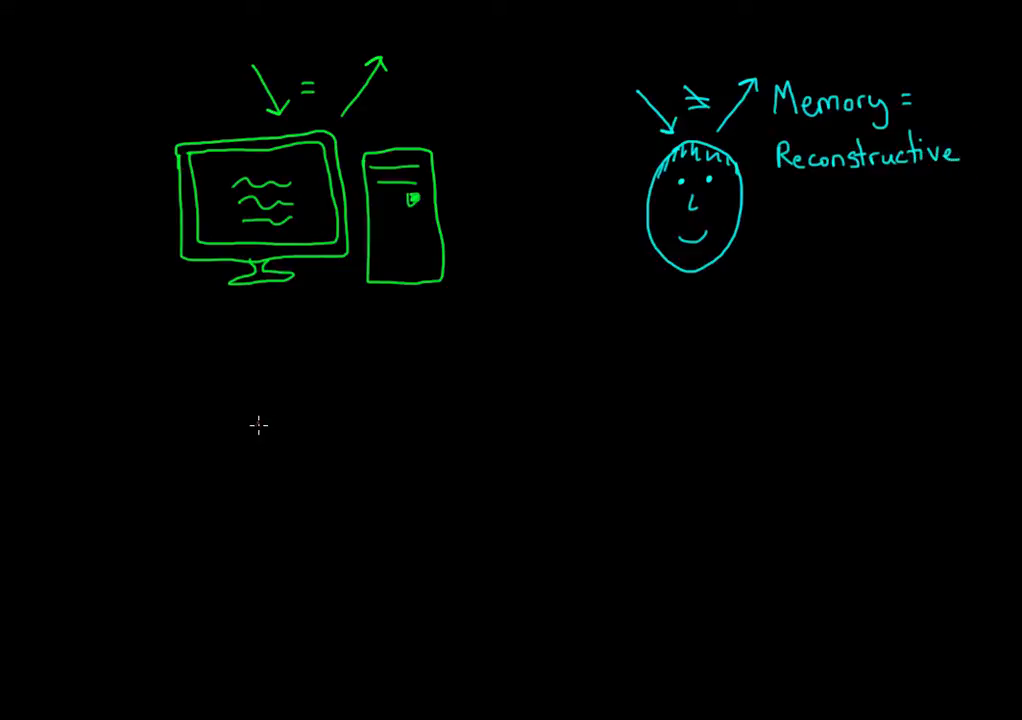
# Step: Draw three pink fish growing larger left to right, linked by arrows, below the computer
pyautogui.moveTo(248, 418); pyautogui.dragTo(300, 410)
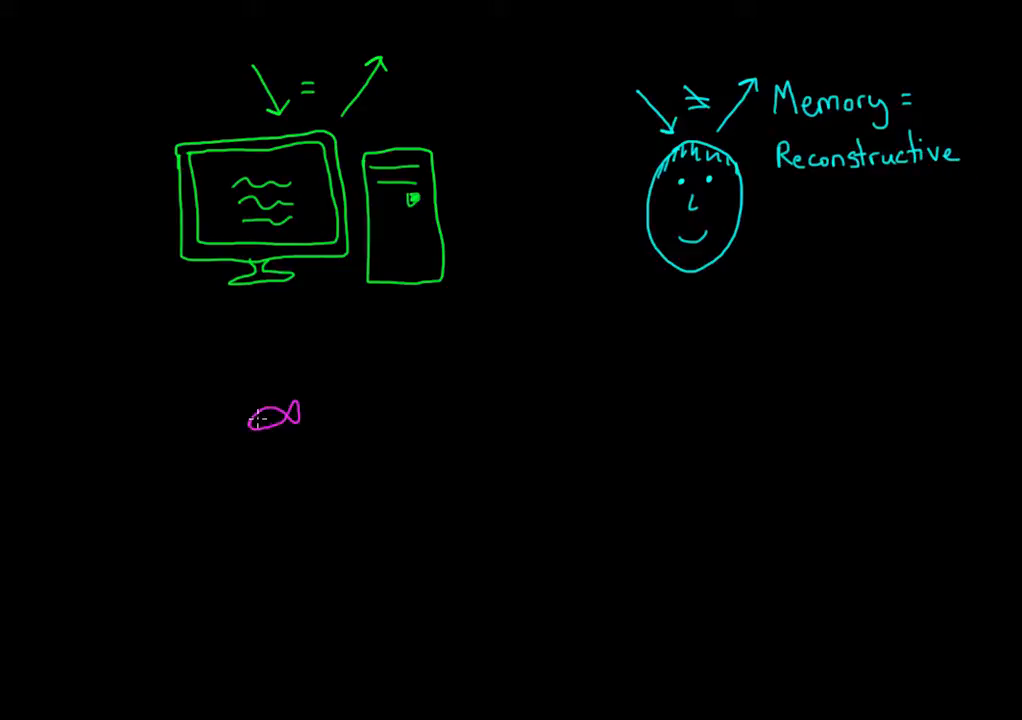
pyautogui.moveTo(330, 414); pyautogui.dragTo(420, 400)
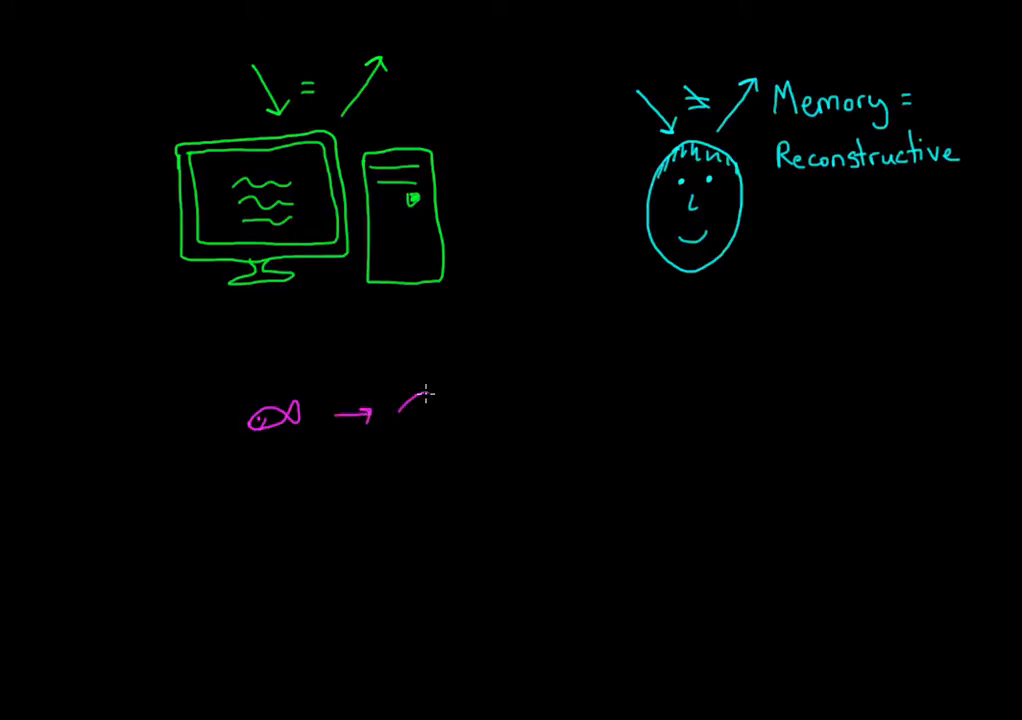
pyautogui.moveTo(410, 400); pyautogui.dragTo(484, 420)
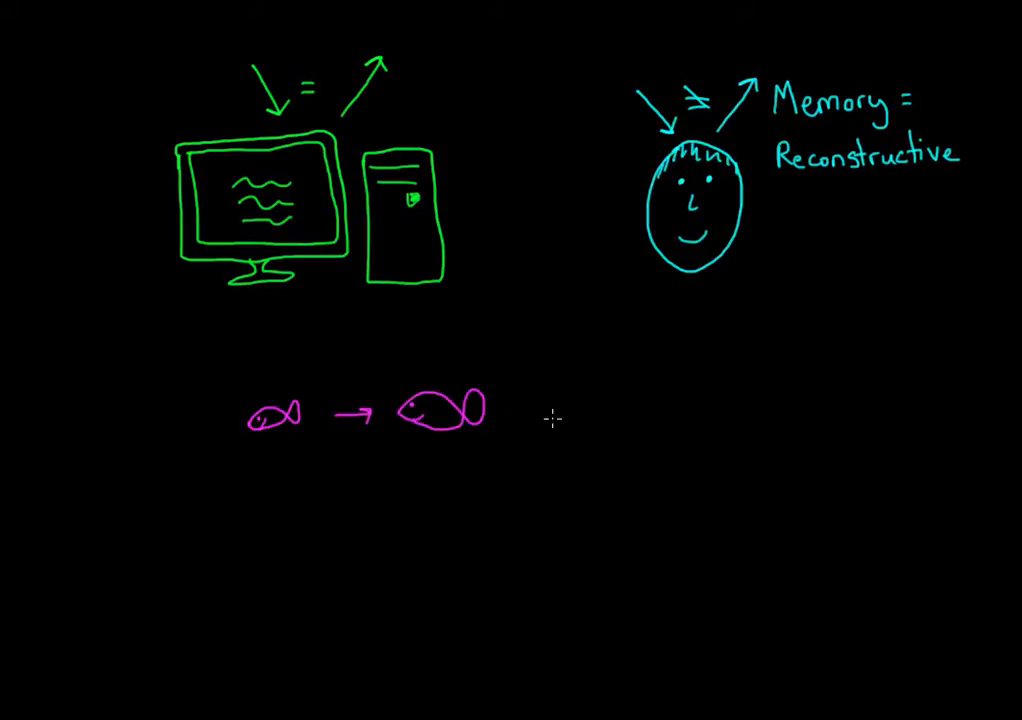
pyautogui.moveTo(524, 410); pyautogui.dragTo(700, 396)
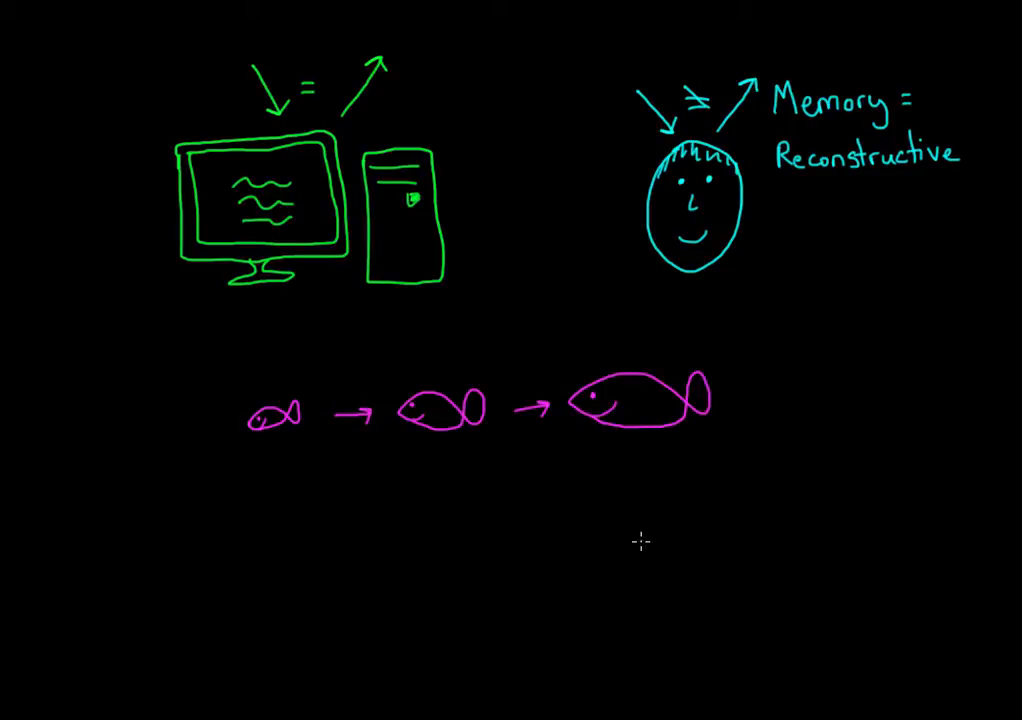
pyautogui.moveTo(636, 536)
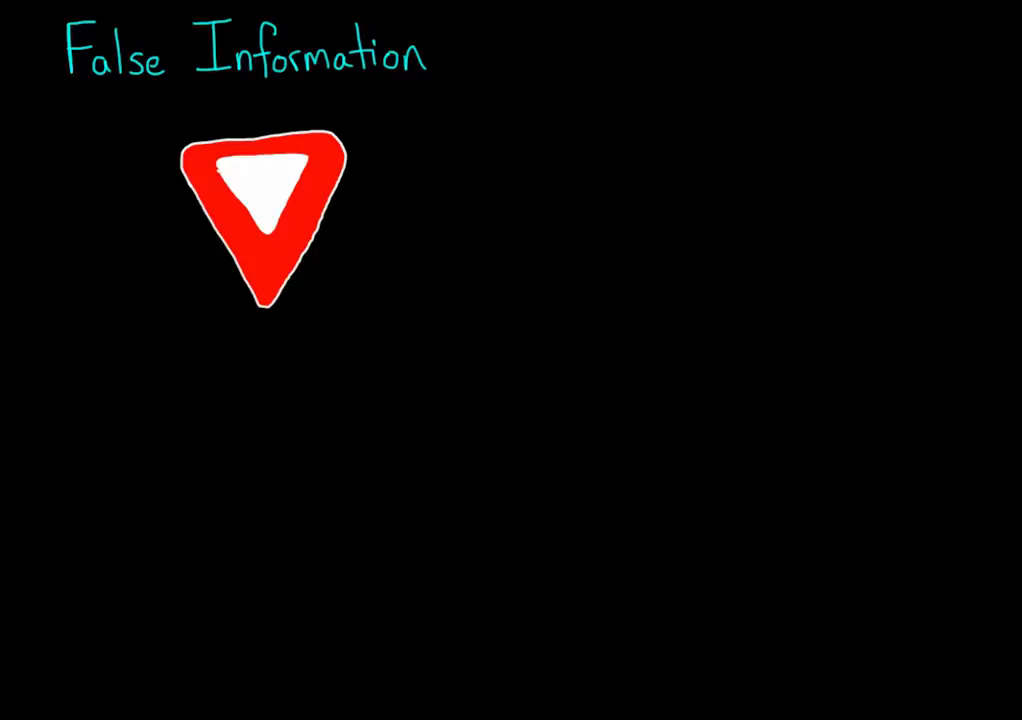
# Step: Label the YIELD sign and draw a red-filled octagon reading STOP beside it
pyautogui.write('YIELD')
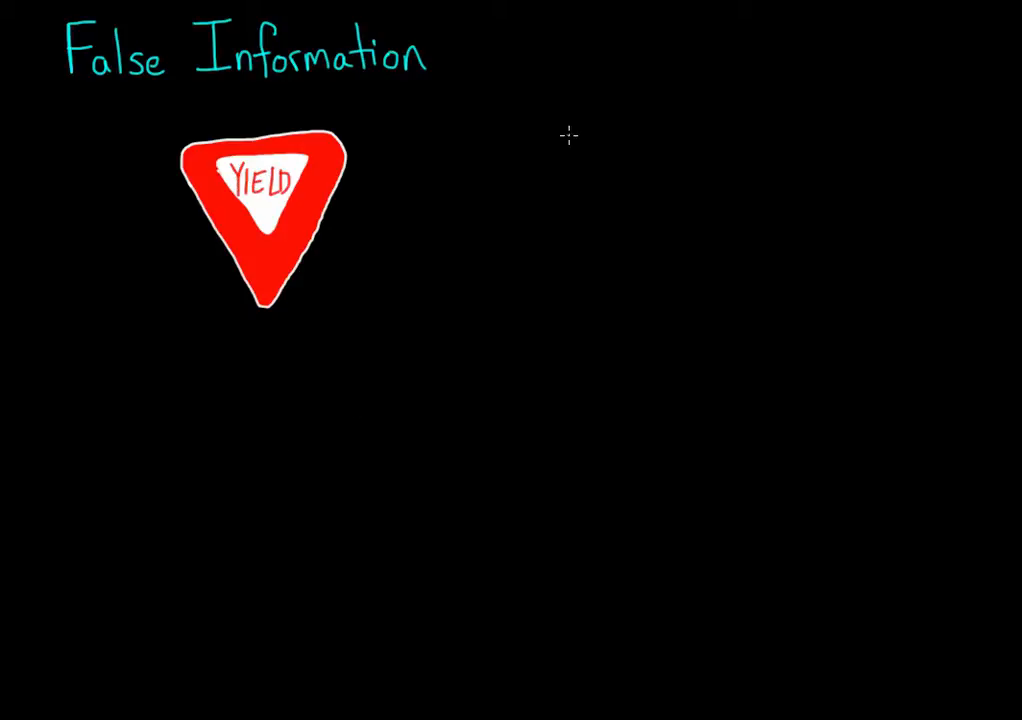
pyautogui.moveTo(576, 136); pyautogui.dragTo(576, 264)
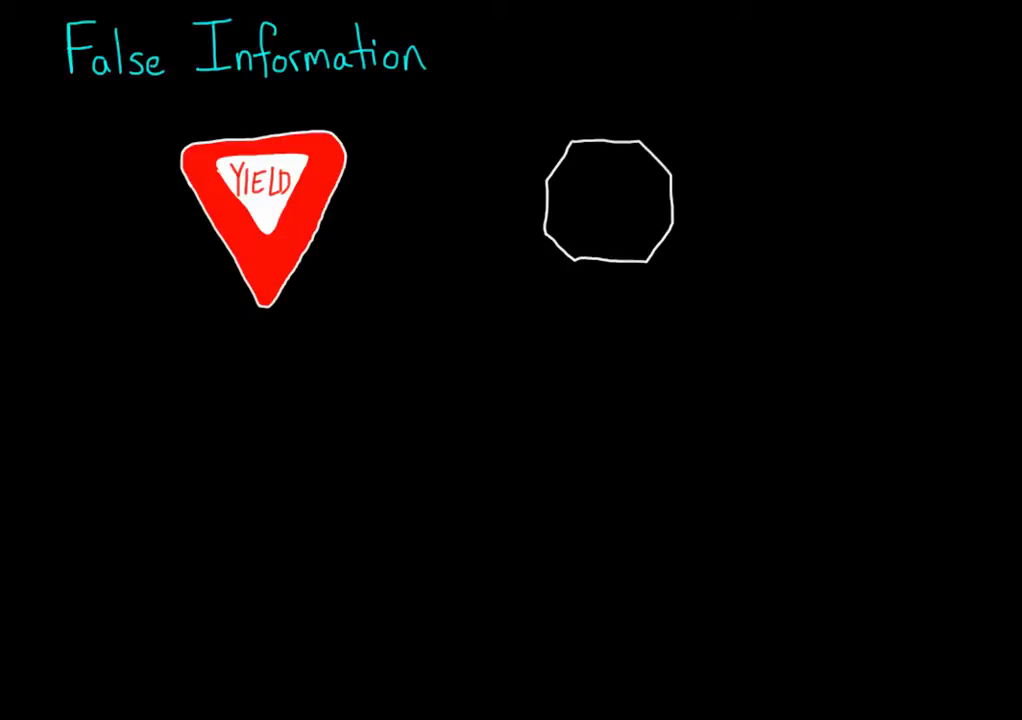
pyautogui.click(578, 200)
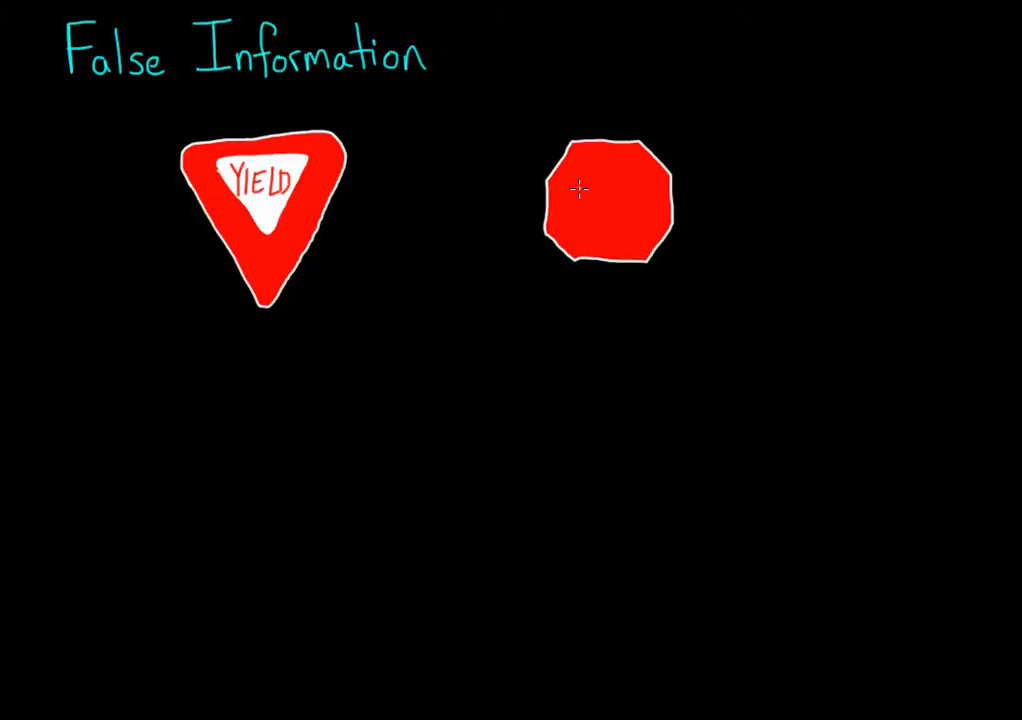
pyautogui.write('STOP')
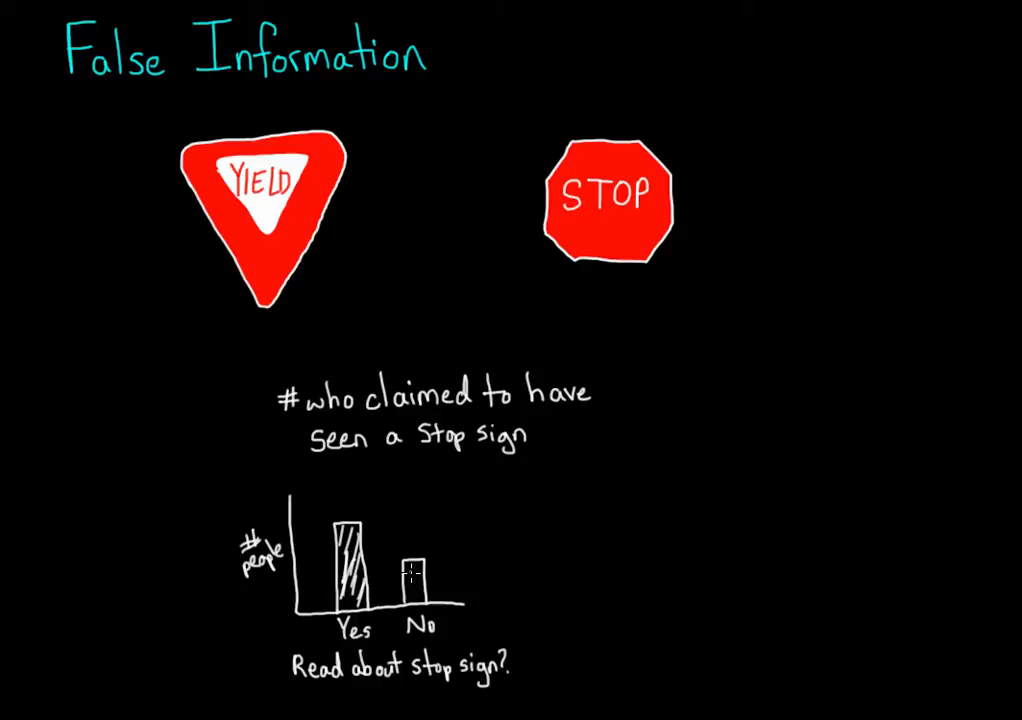
# Step: Start a fresh page for the 'Misleading Information' slide
pyautogui.click(412, 576)
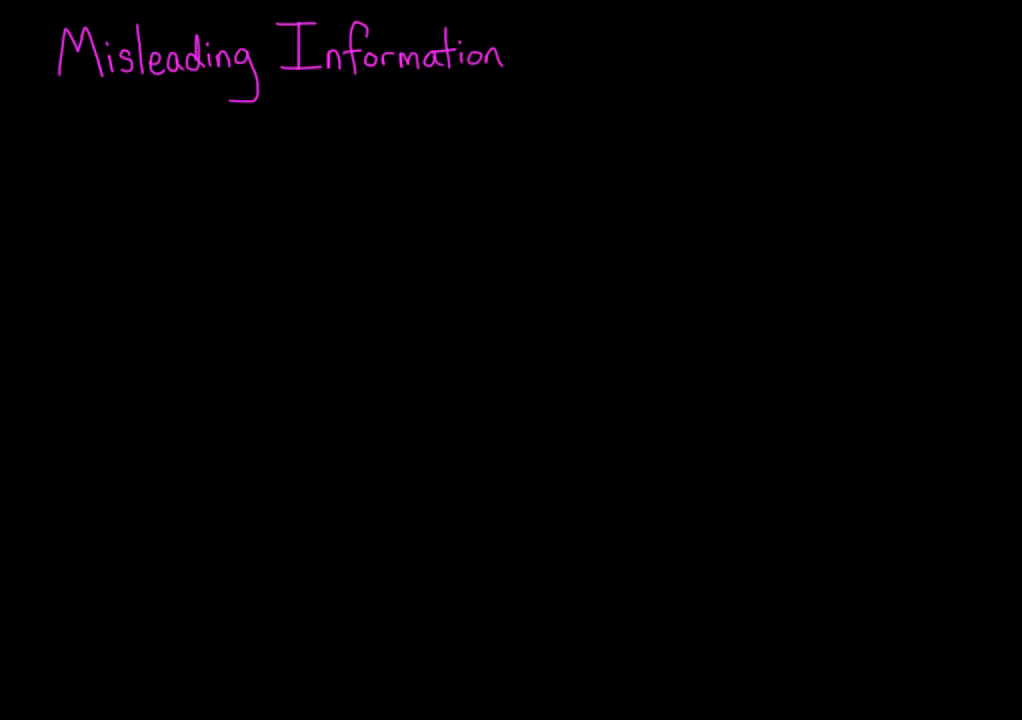
# Step: Draw the green car and label the cars "hit" and "smashed"
pyautogui.moveTo(176, 280); pyautogui.dragTo(356, 290)
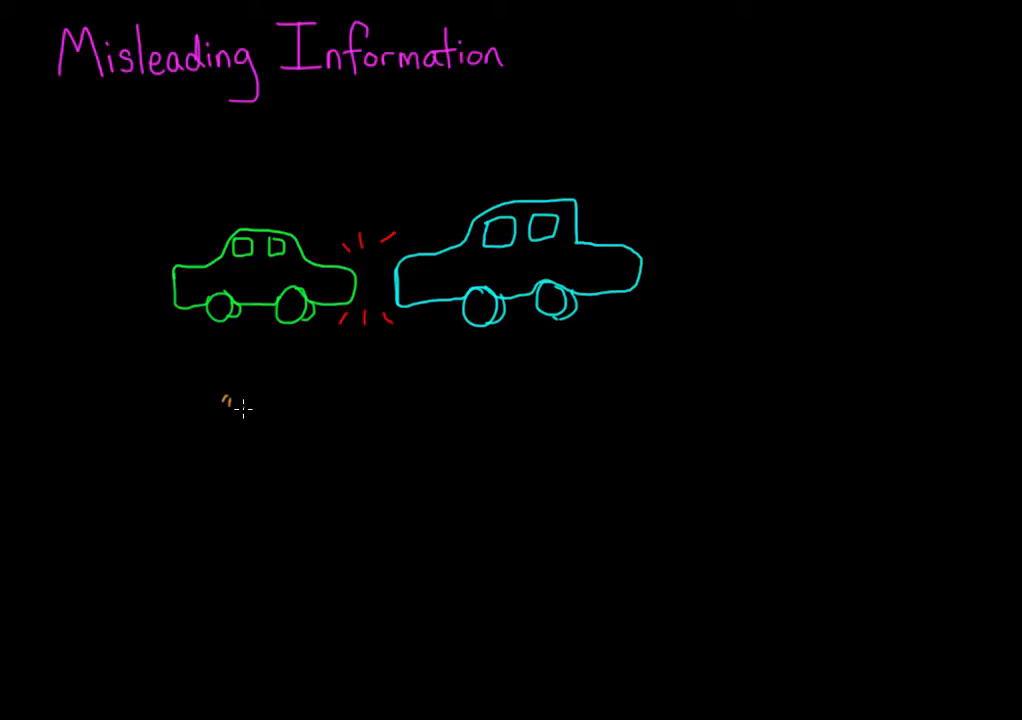
pyautogui.write('"hit"')
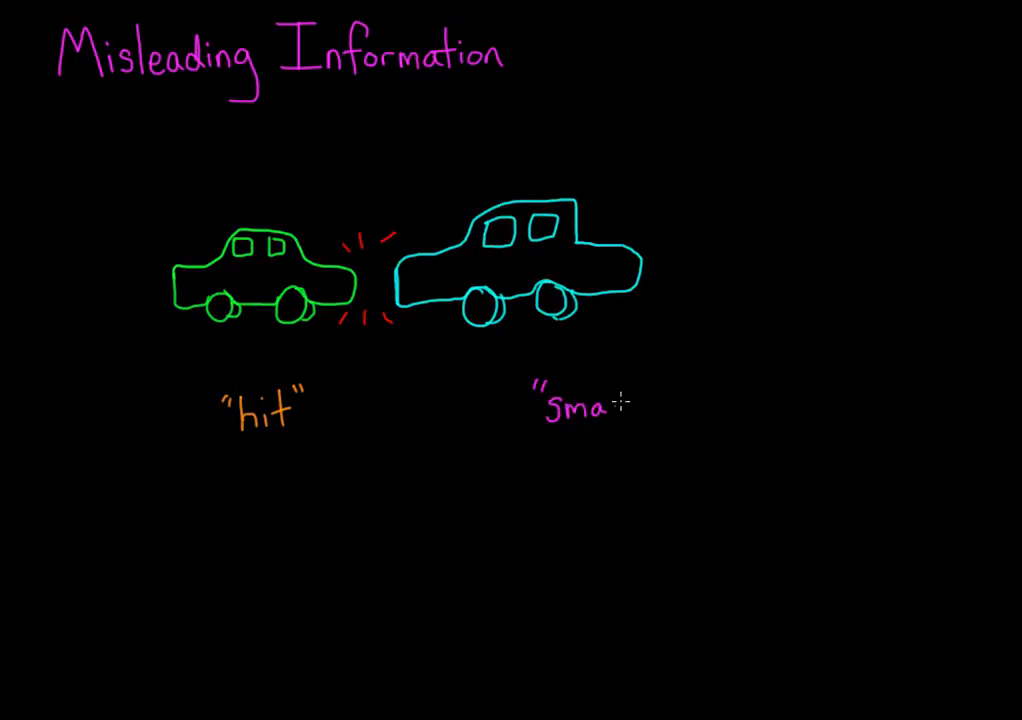
pyautogui.write('shed"')
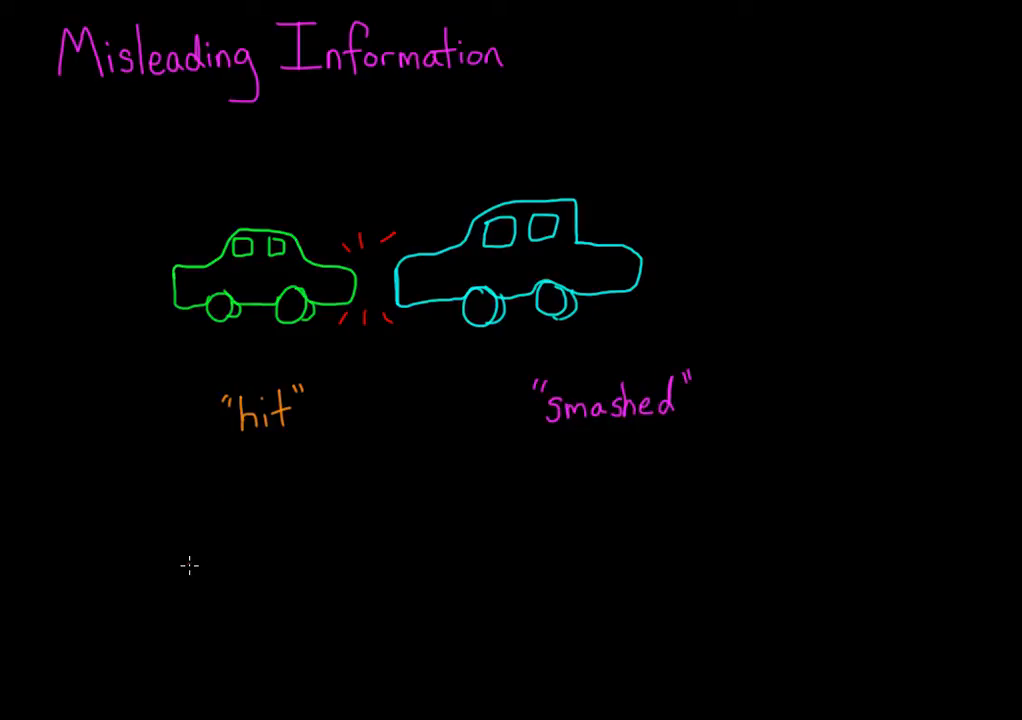
pyautogui.moveTo(292, 492)
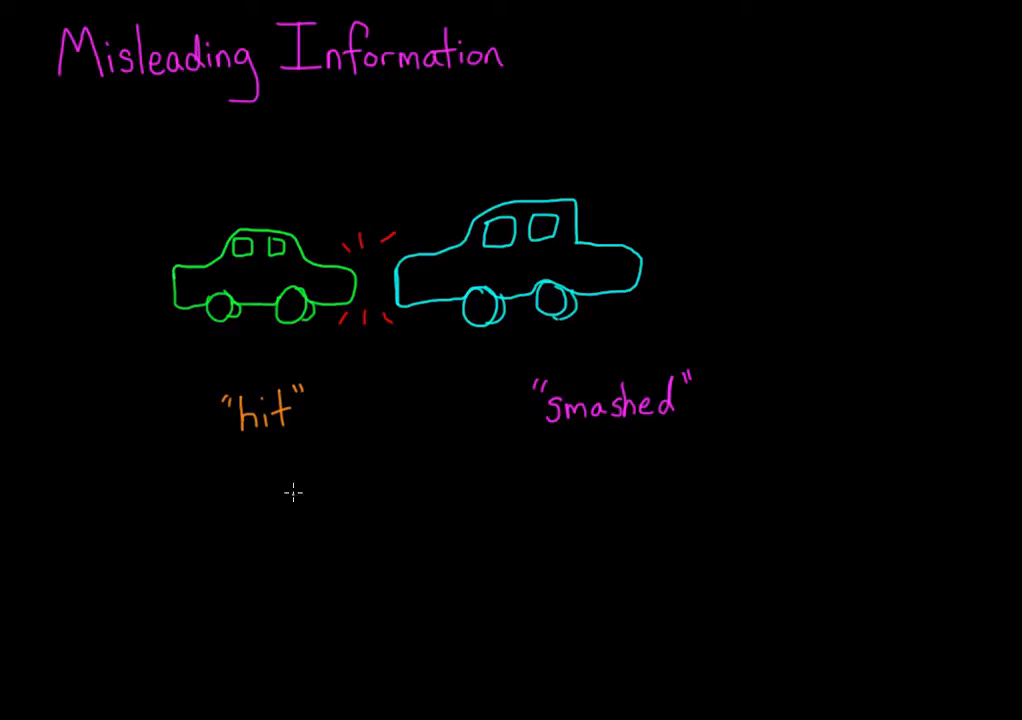
# Step: Write the question 'Glass on the ground?' below the car labels
pyautogui.write('Glass on the g')
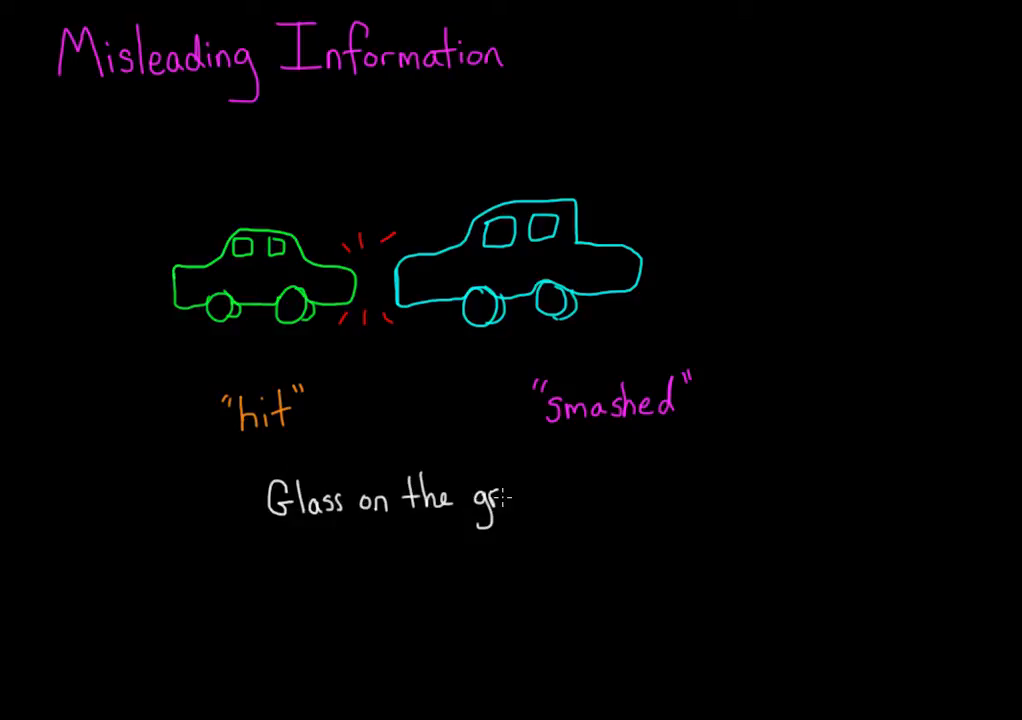
pyautogui.write('round?')
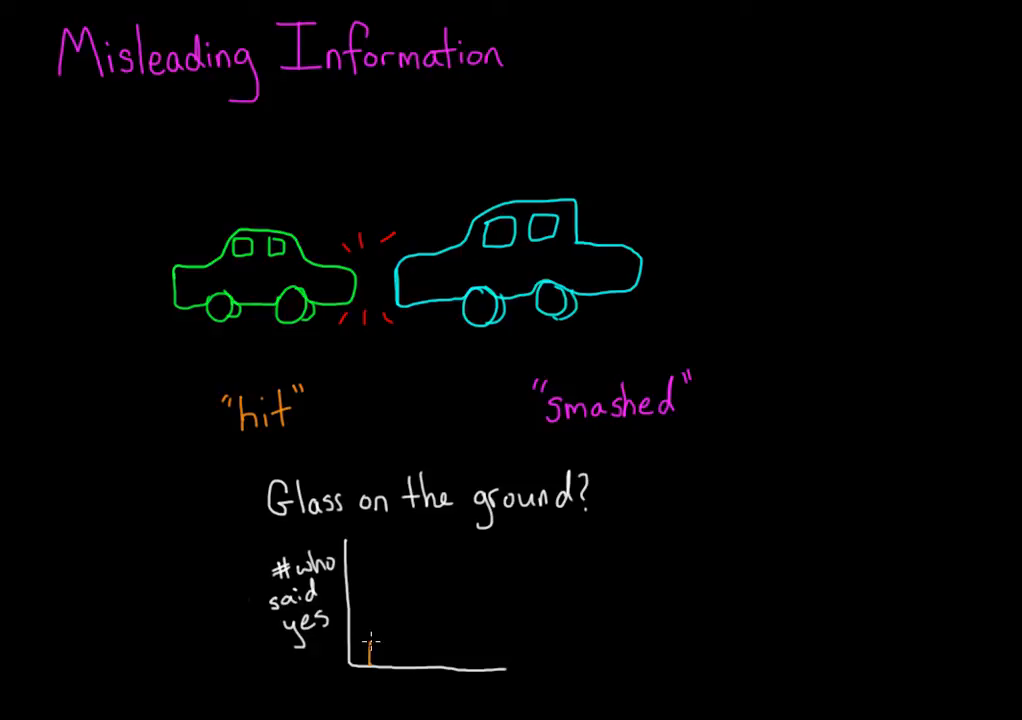
# Step: Draw and fill a short orange bar and a tall magenta bar on the yes chart
pyautogui.moveTo(370, 644); pyautogui.dragTo(400, 650)
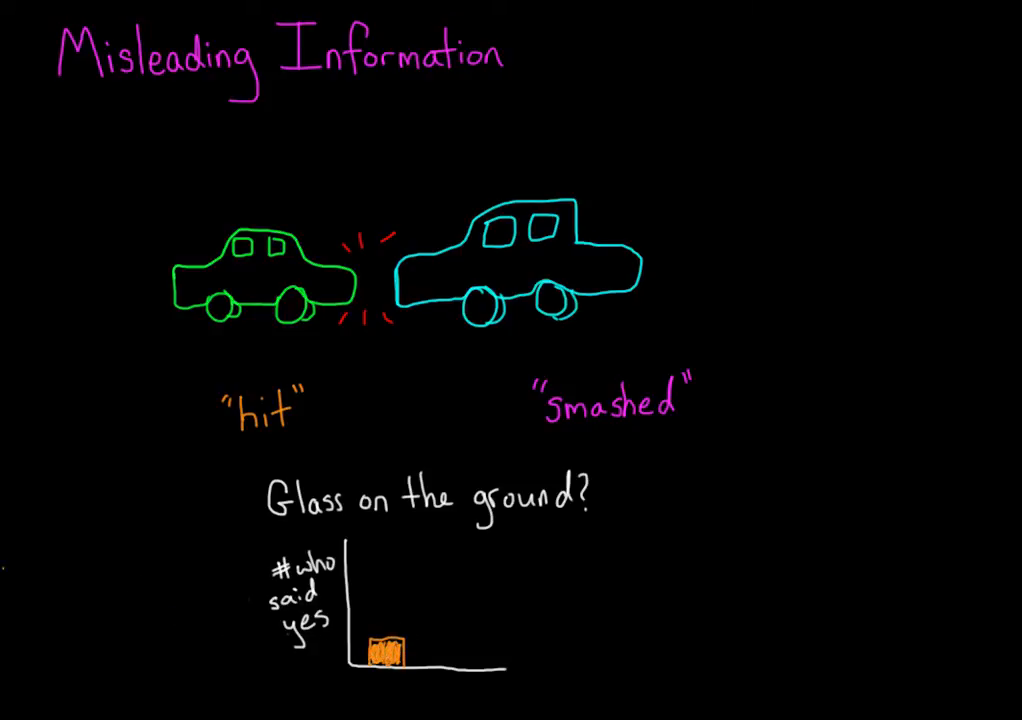
pyautogui.moveTo(444, 660); pyautogui.dragTo(444, 564)
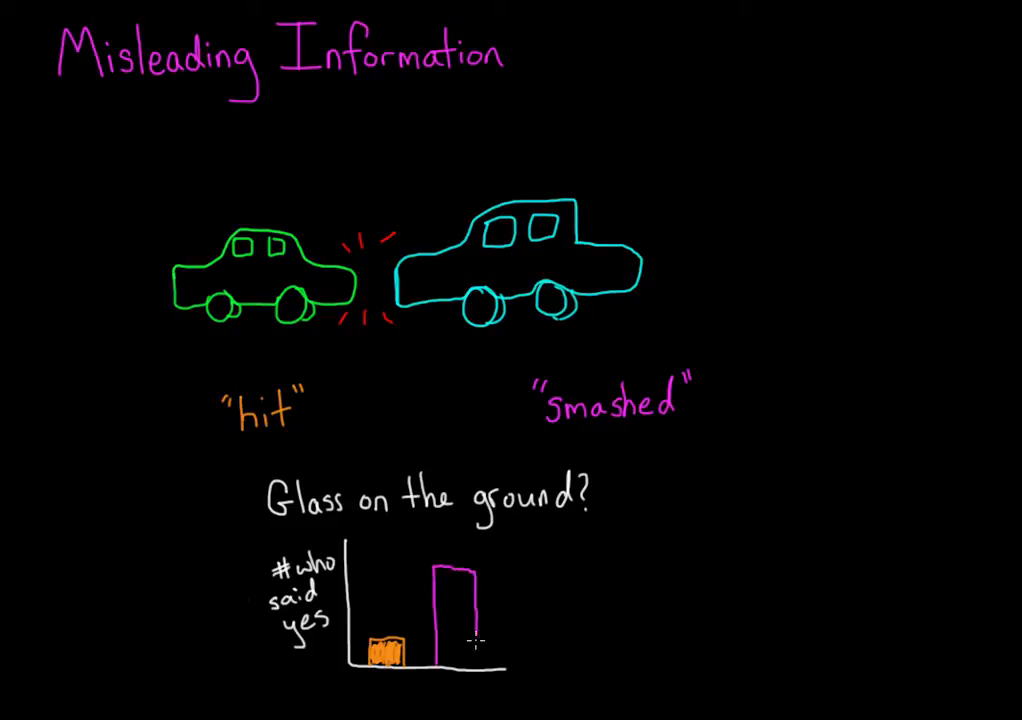
pyautogui.moveTo(456, 580); pyautogui.dragTo(460, 660)
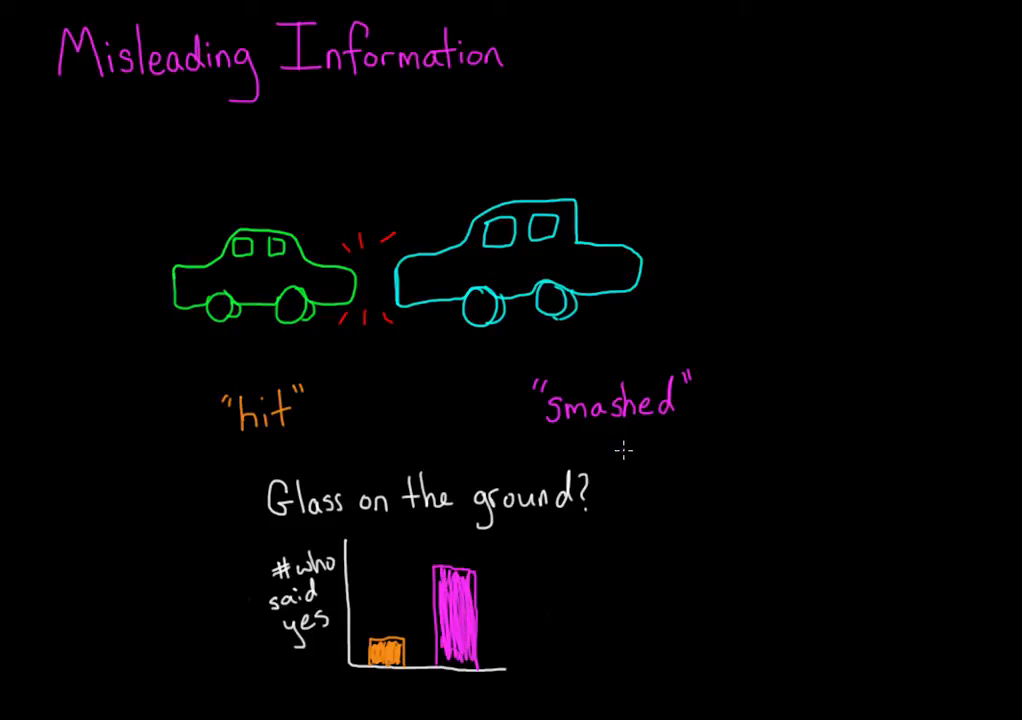
pyautogui.moveTo(624, 444); pyautogui.dragTo(510, 576)
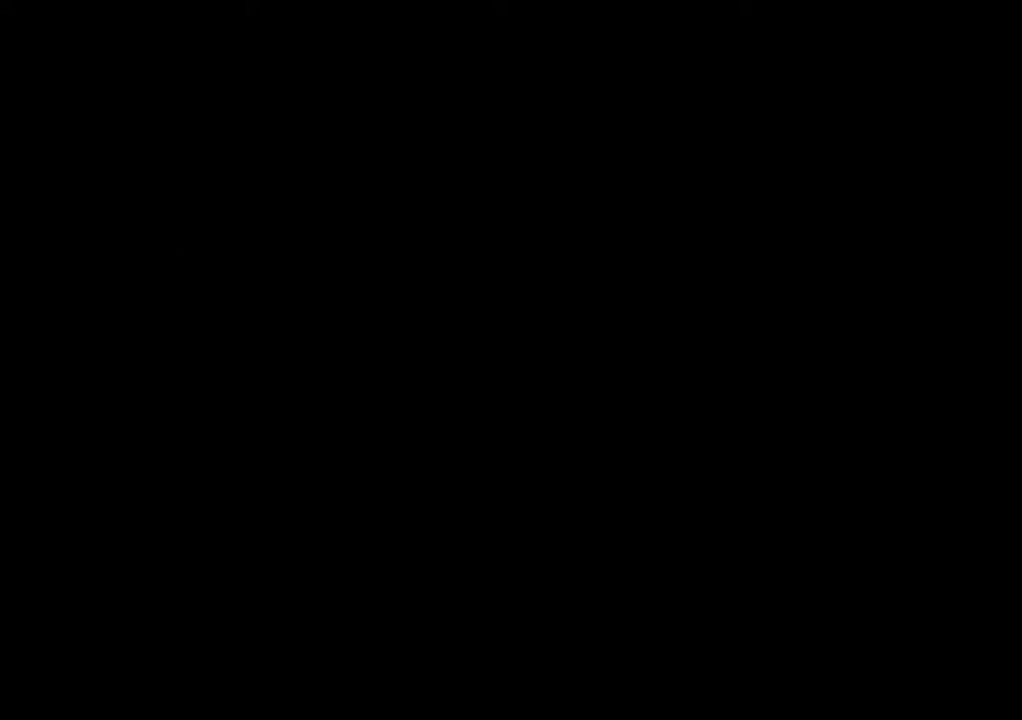
# Step: Title the new page 'Source Monitoring' in cyan and draw the red yield sign
pyautogui.write('Source Mon')
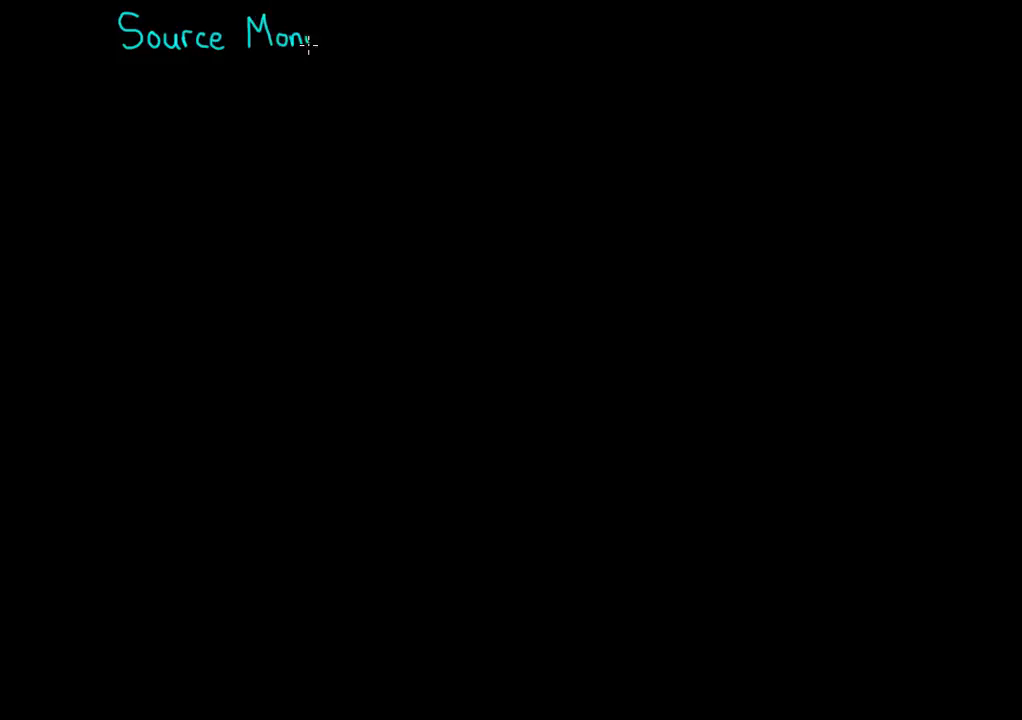
pyautogui.write('itoring')
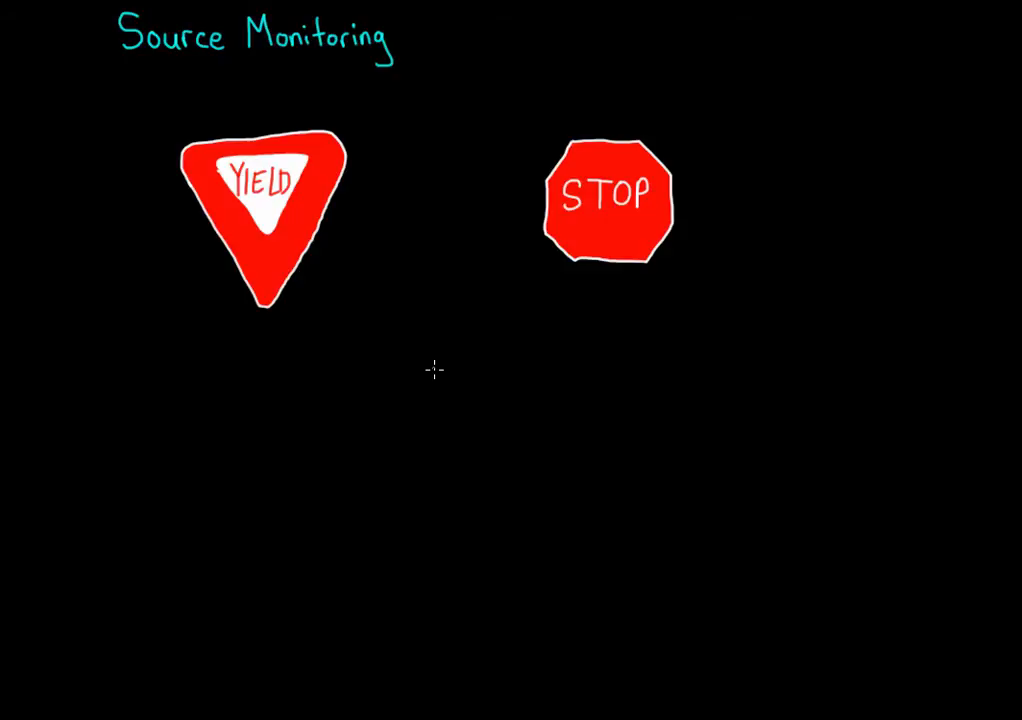
pyautogui.moveTo(416, 348)
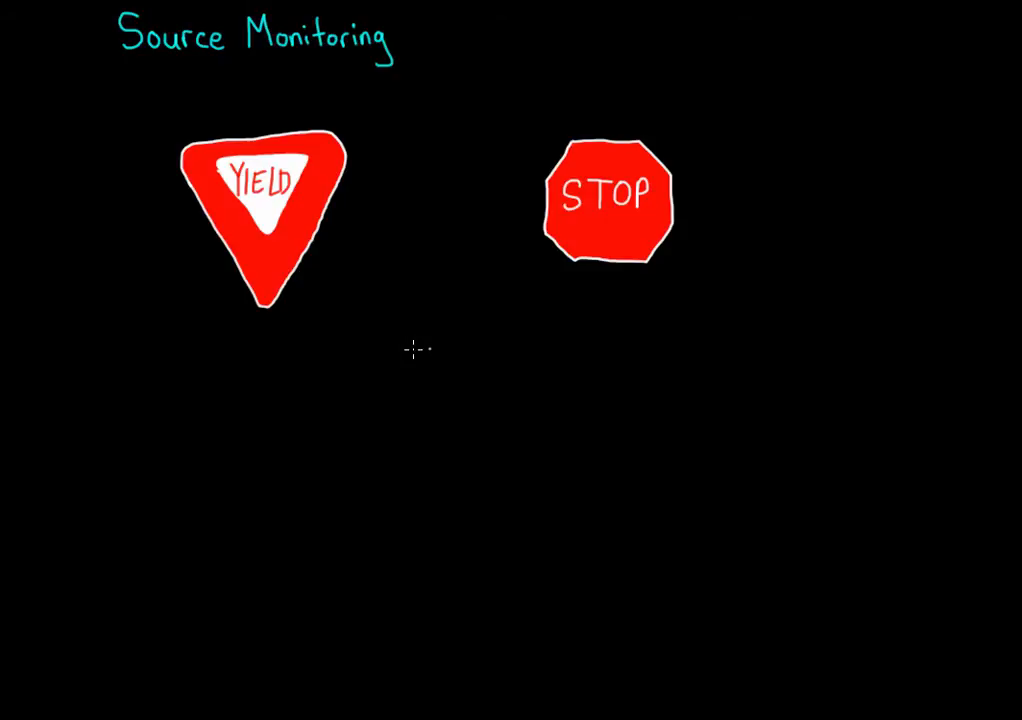
pyautogui.moveTo(344, 440); pyautogui.dragTo(412, 456)
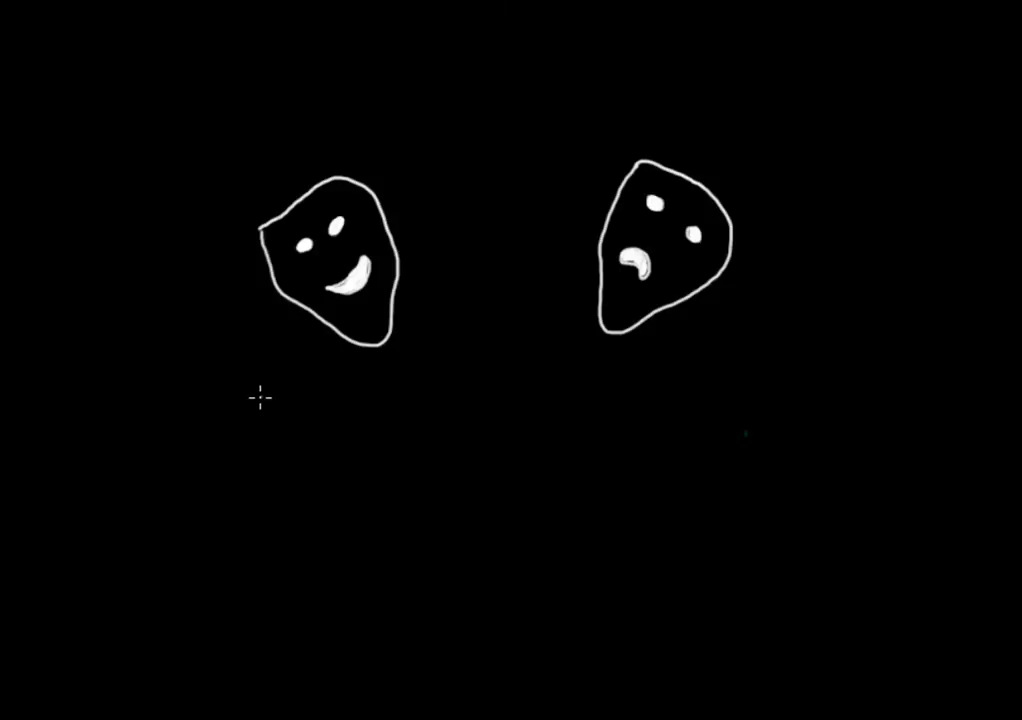
# Step: Draw a pink baby and yellow twin towers under the faces and title the page 'Flashbulb Memories'
pyautogui.moveTo(270, 390); pyautogui.dragTo(268, 500)
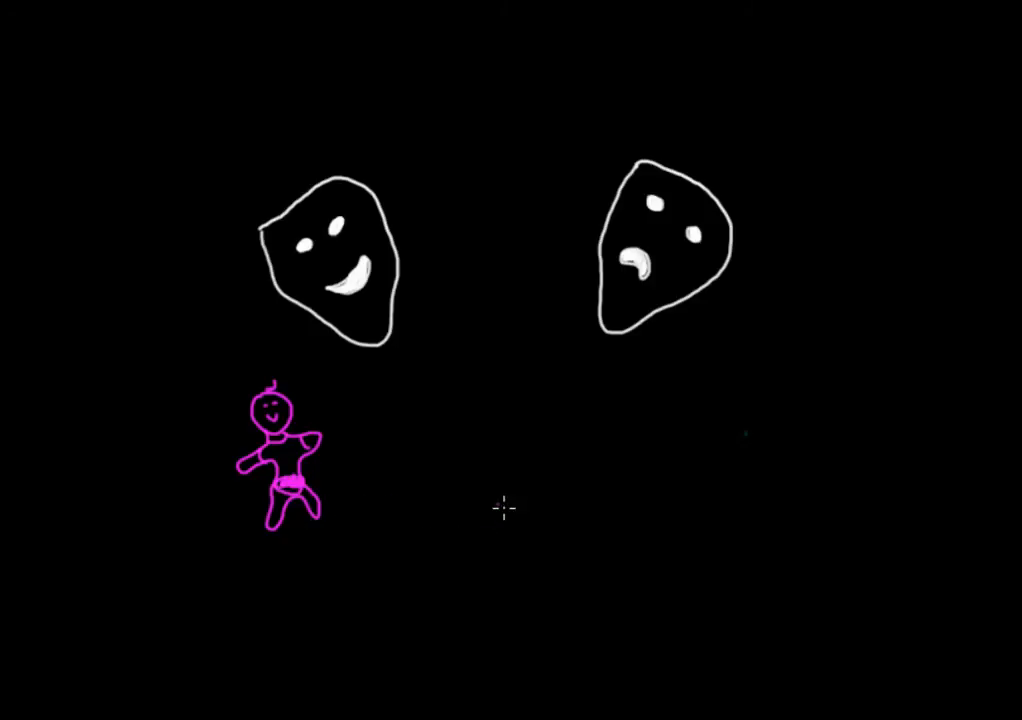
pyautogui.moveTo(632, 488)
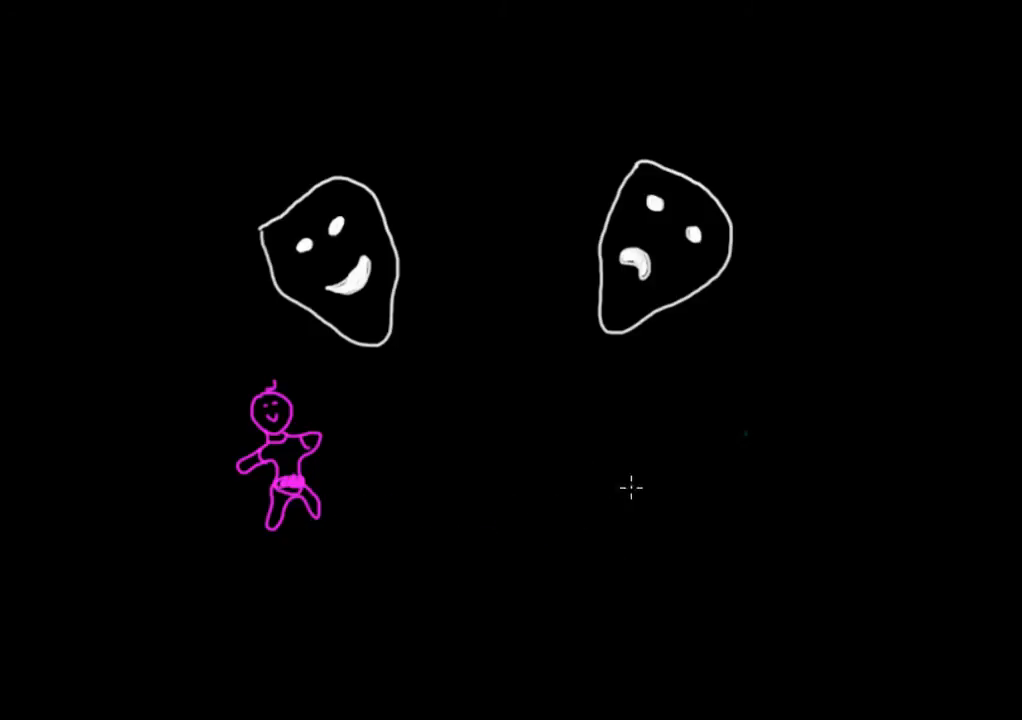
pyautogui.moveTo(604, 498)
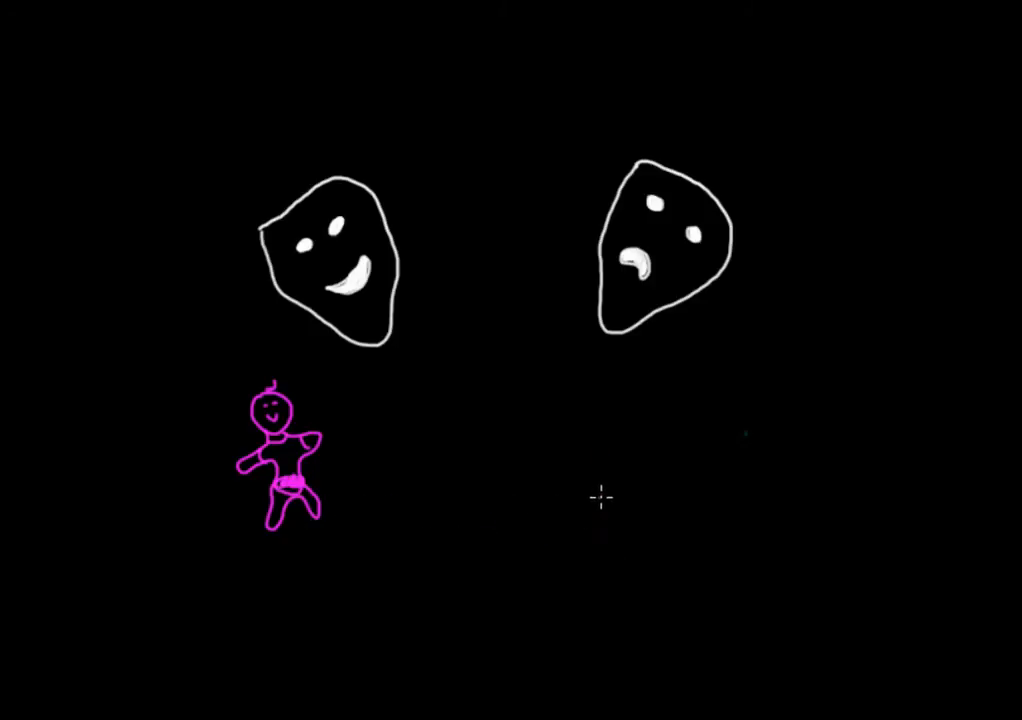
pyautogui.moveTo(600, 390); pyautogui.dragTo(756, 500)
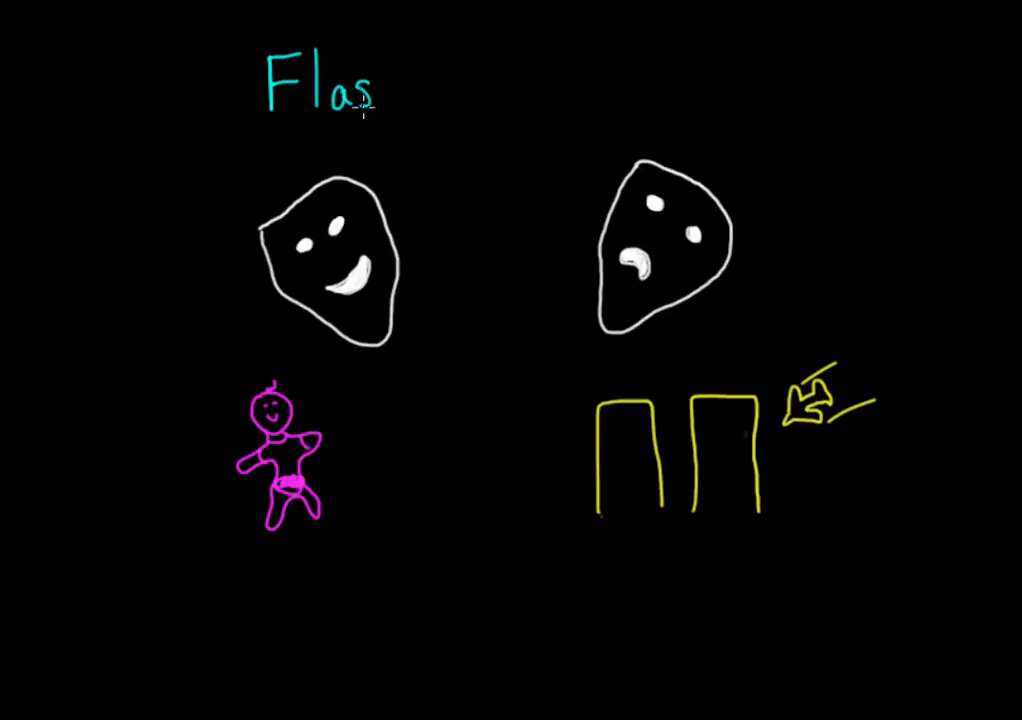
pyautogui.write('hbulb Memories')
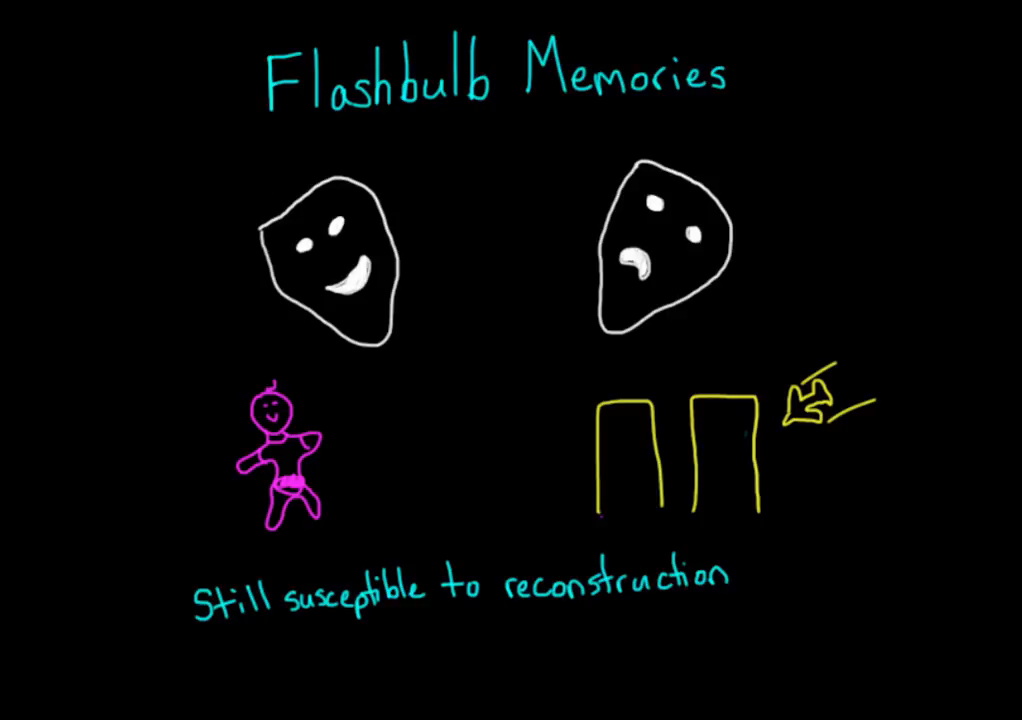
pyautogui.moveTo(696, 684)
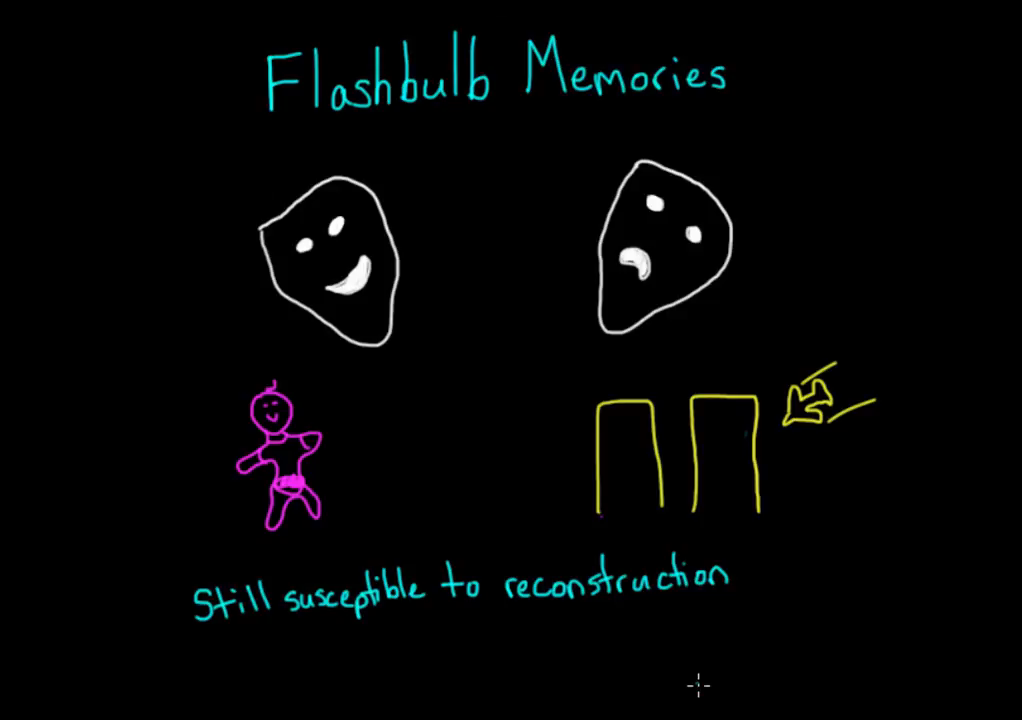